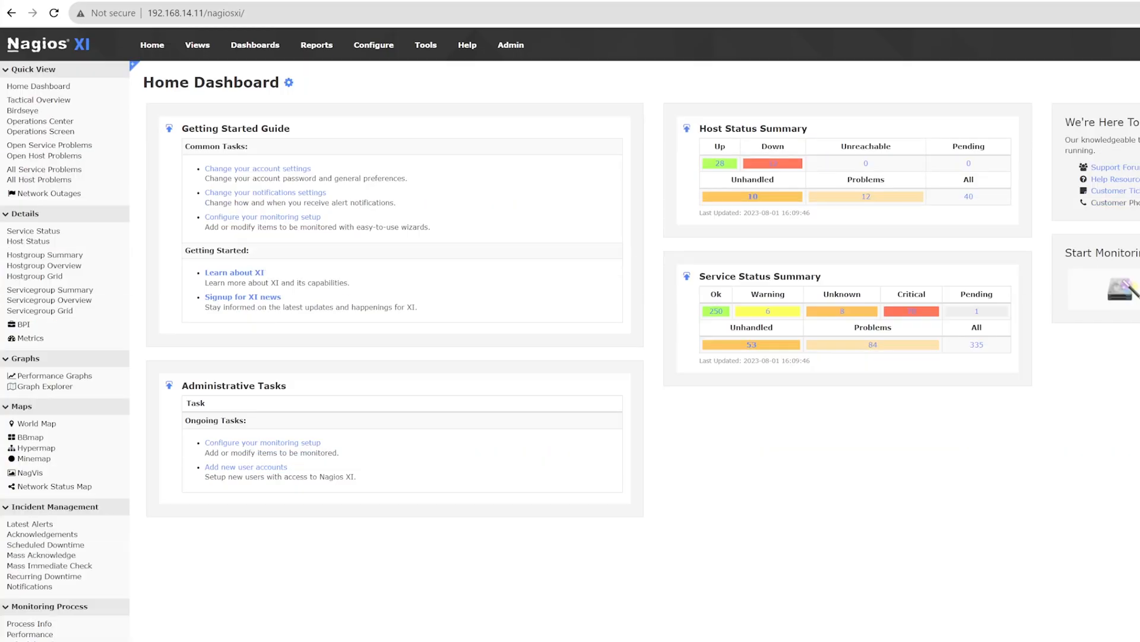
# - Show the Configuration Wizards list from the Configure menu, filtered to network wizards only
pyautogui.click(373, 46)
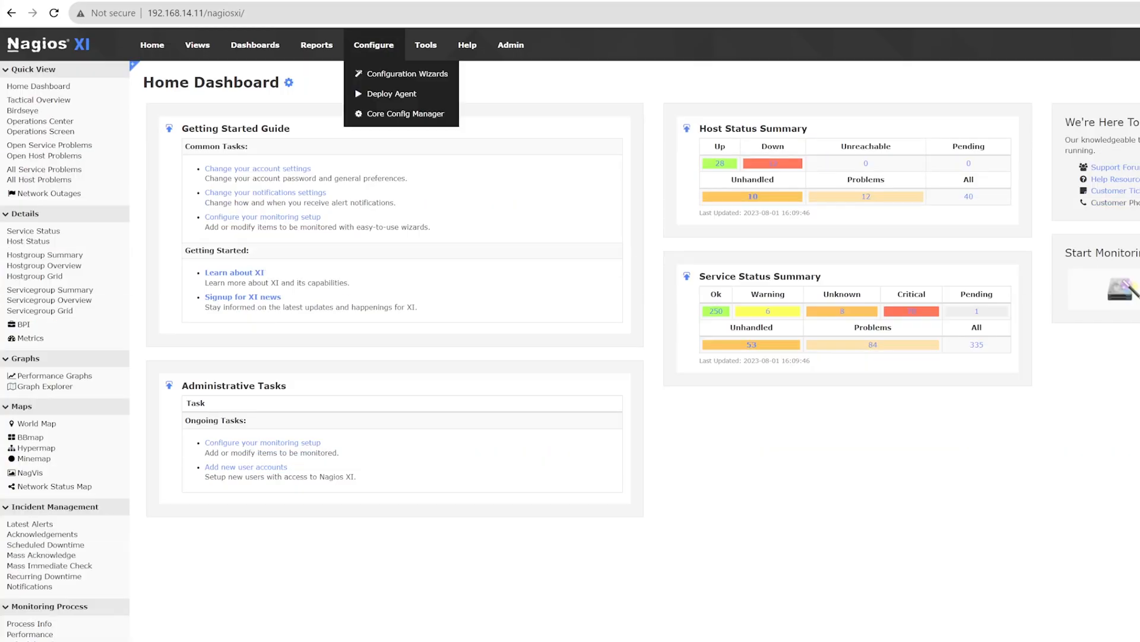
pyautogui.click(406, 74)
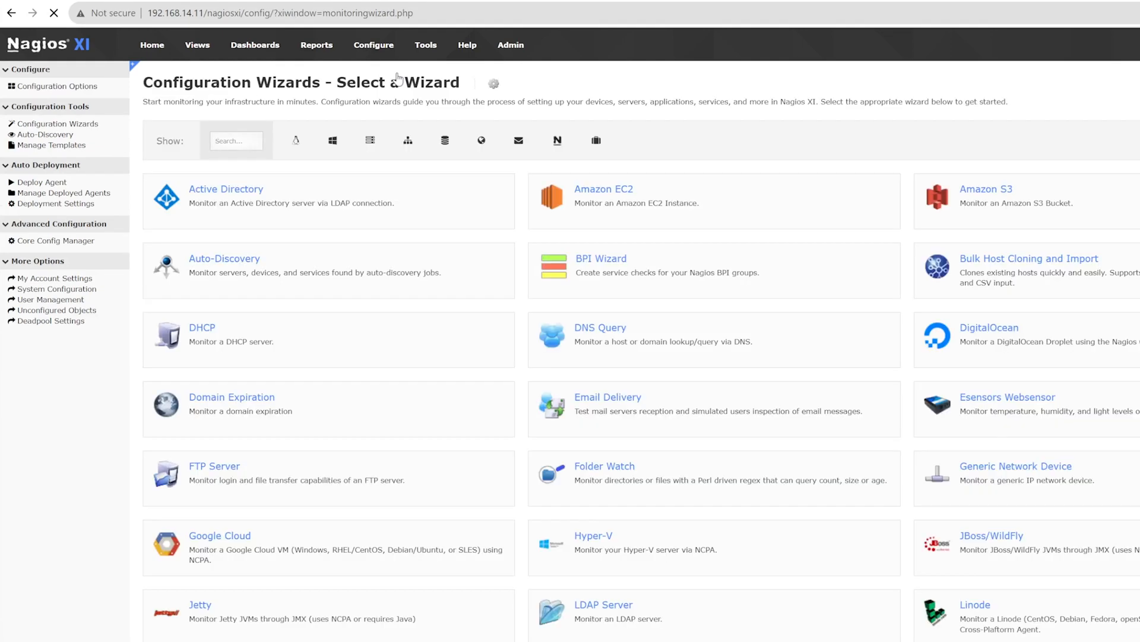
pyautogui.moveTo(407, 140)
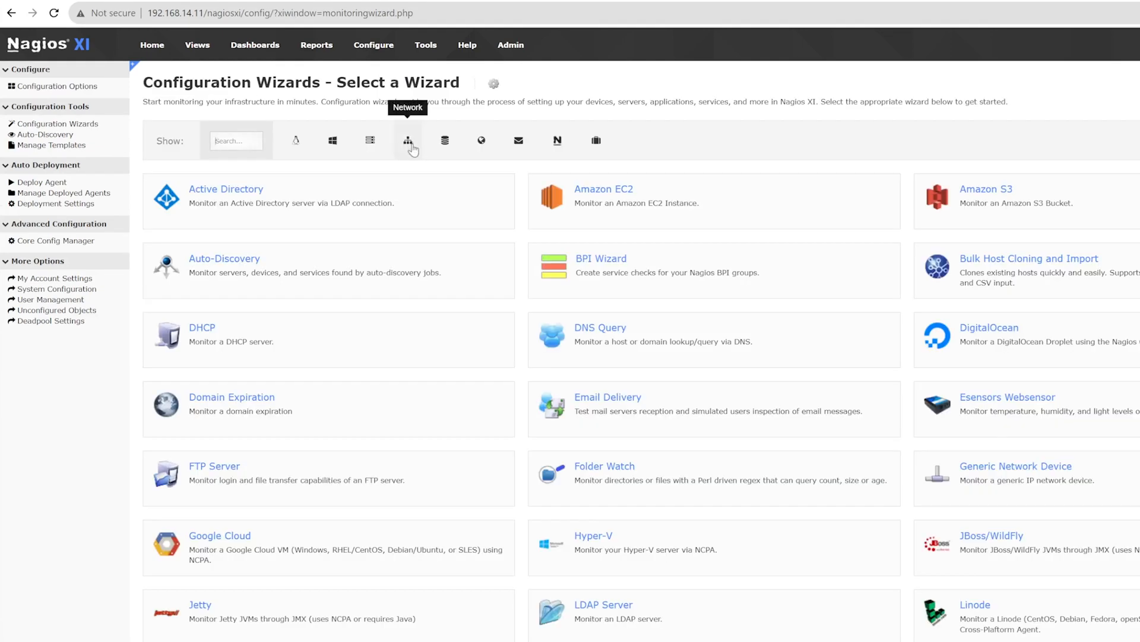
pyautogui.click(408, 140)
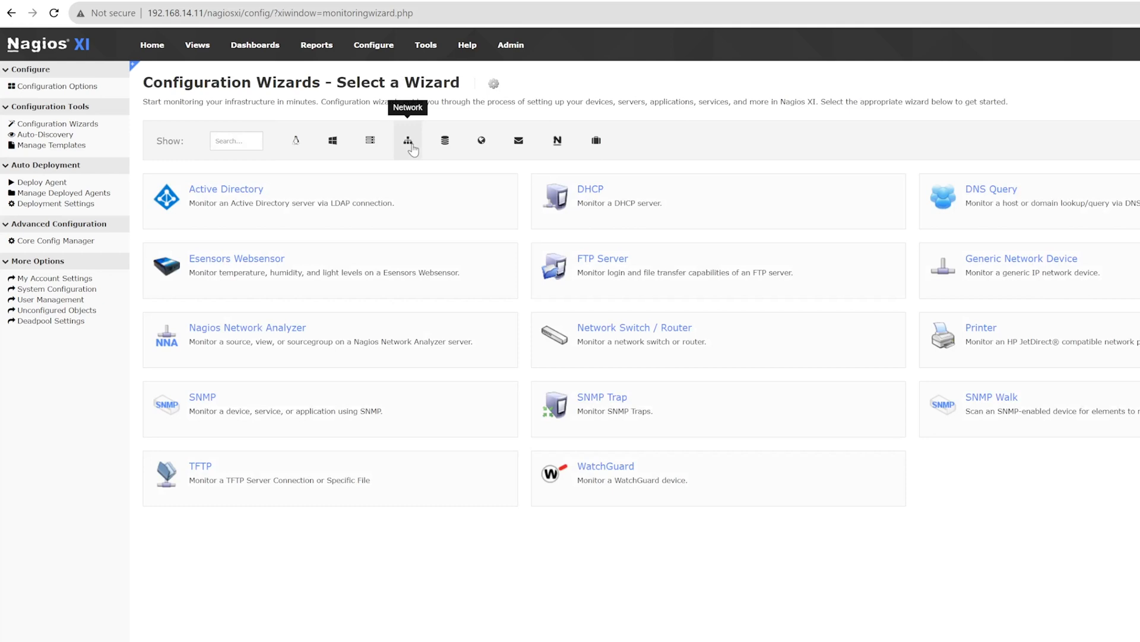
pyautogui.moveTo(555, 348)
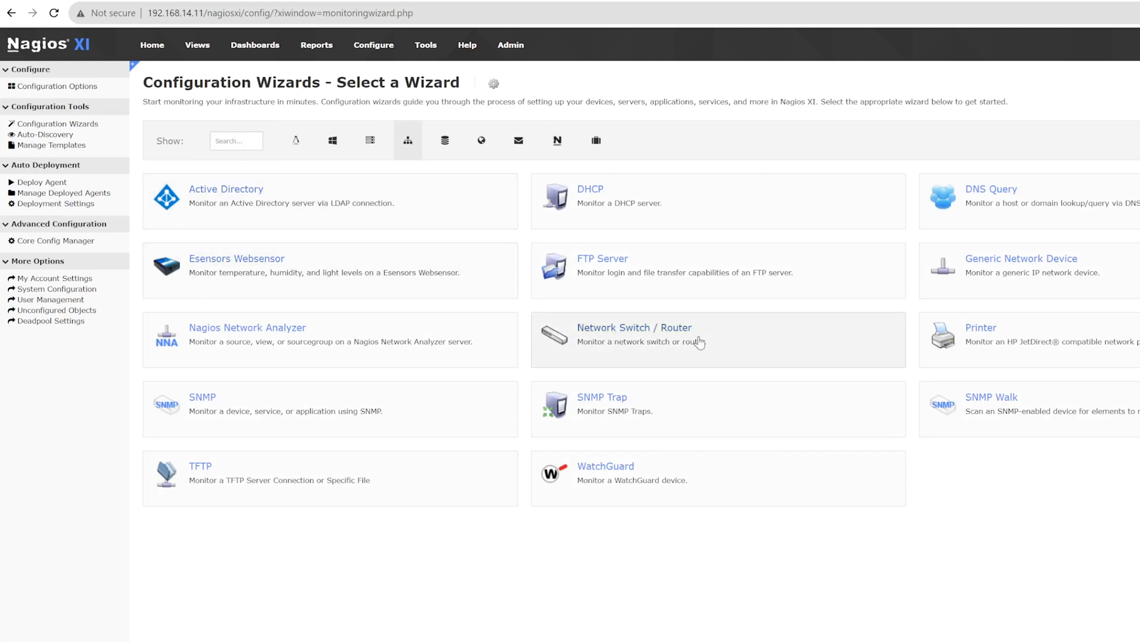
pyautogui.moveTo(577, 342)
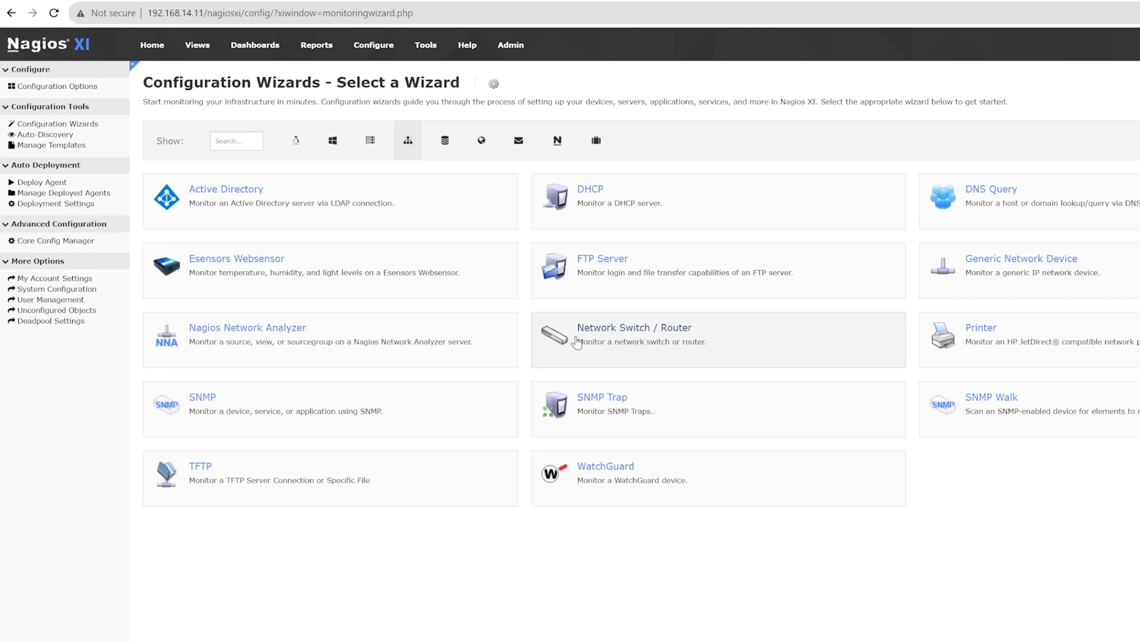
pyautogui.moveTo(715, 336)
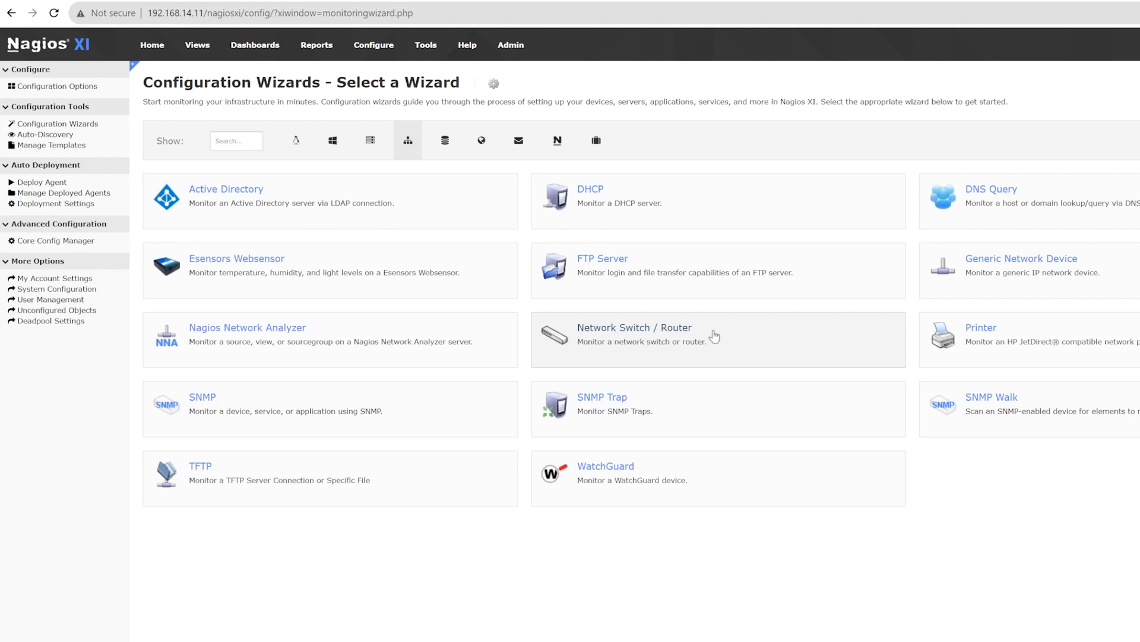
pyautogui.click(634, 328)
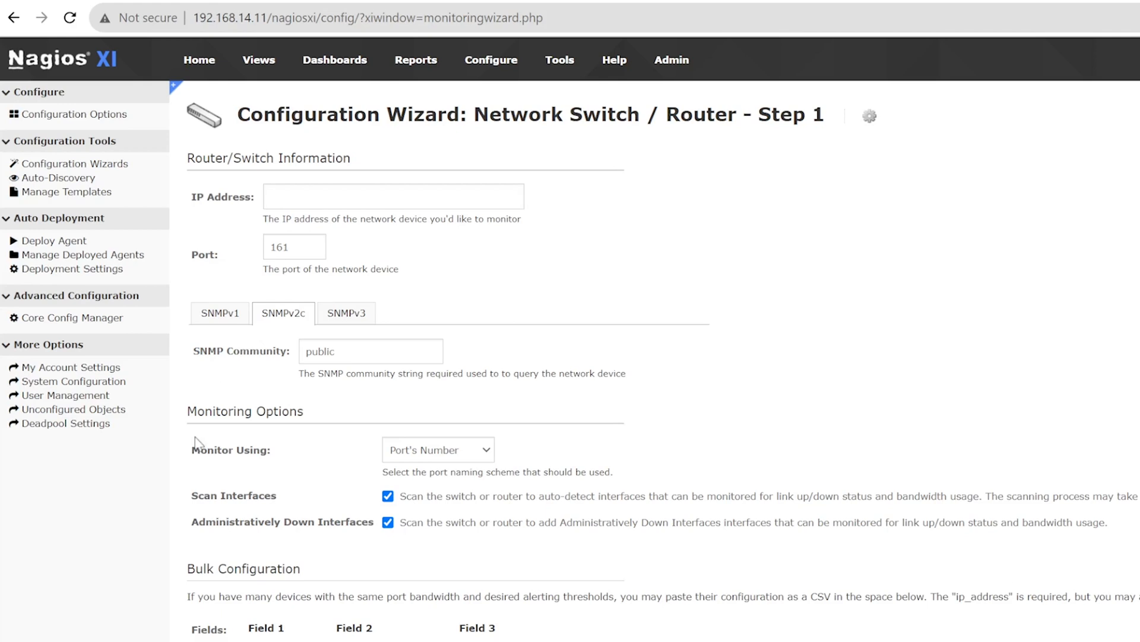
pyautogui.moveTo(292, 448)
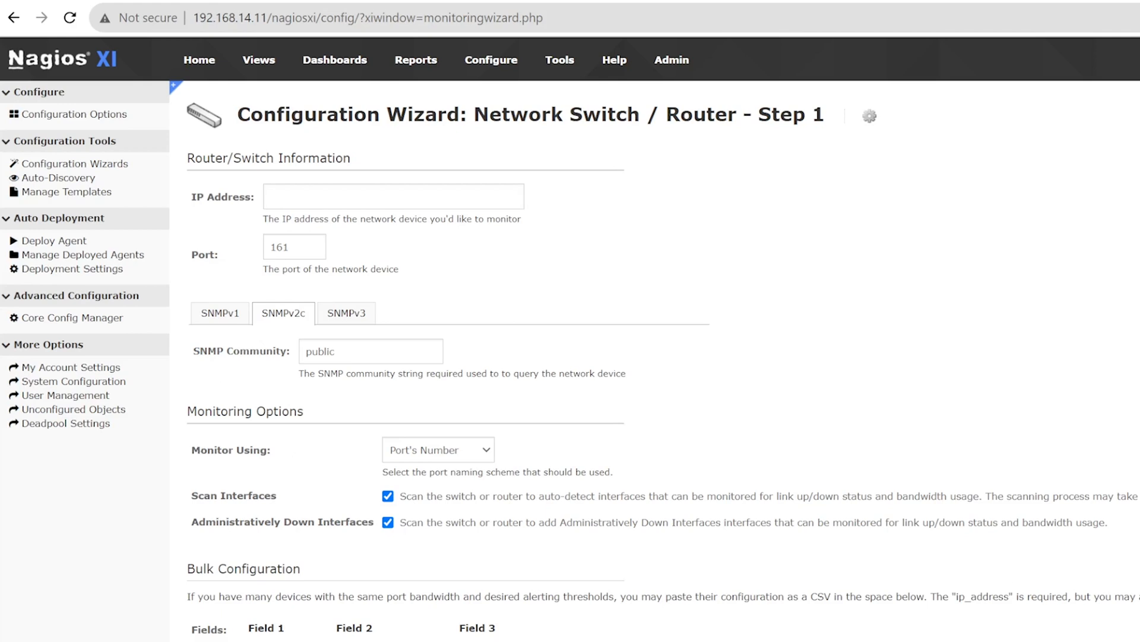
pyautogui.moveTo(250, 244)
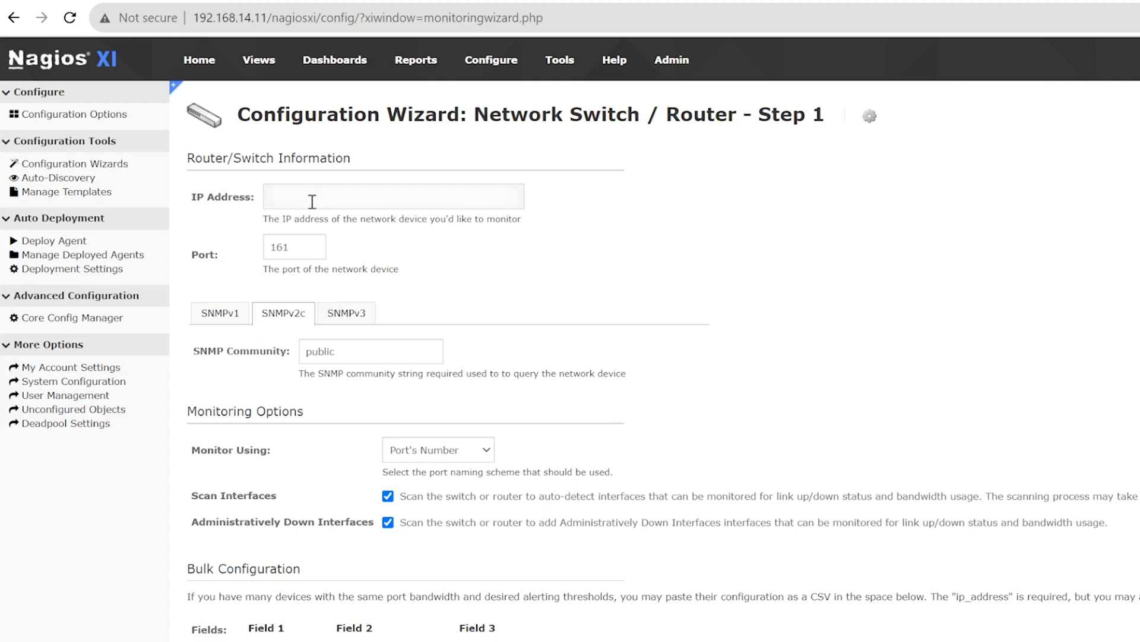
pyautogui.write('192.168.14')
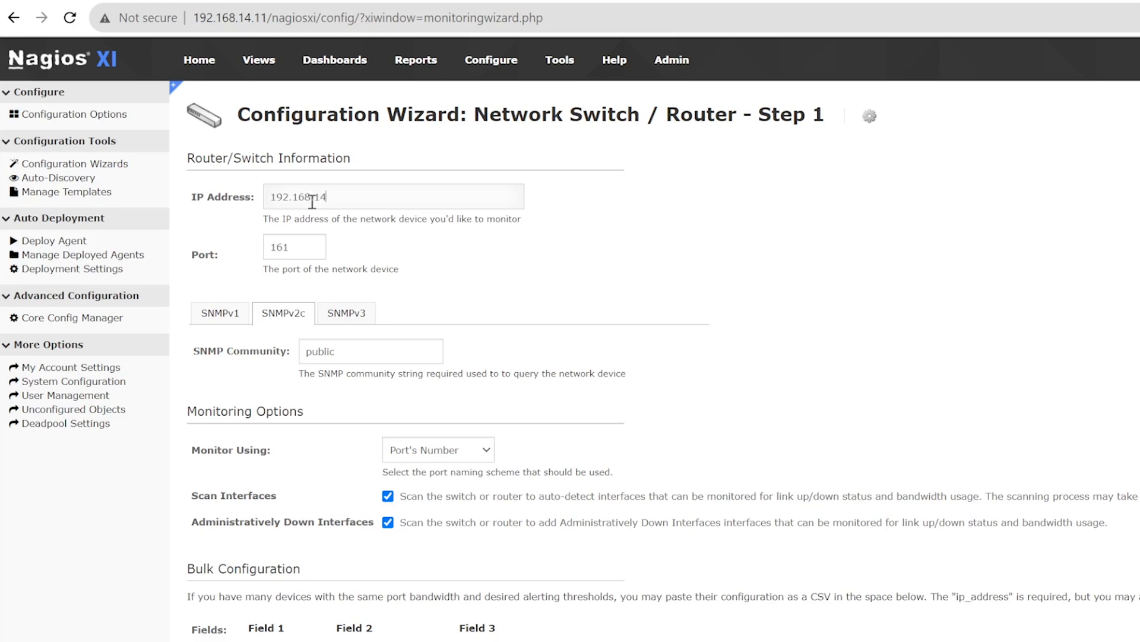
pyautogui.write('.5')
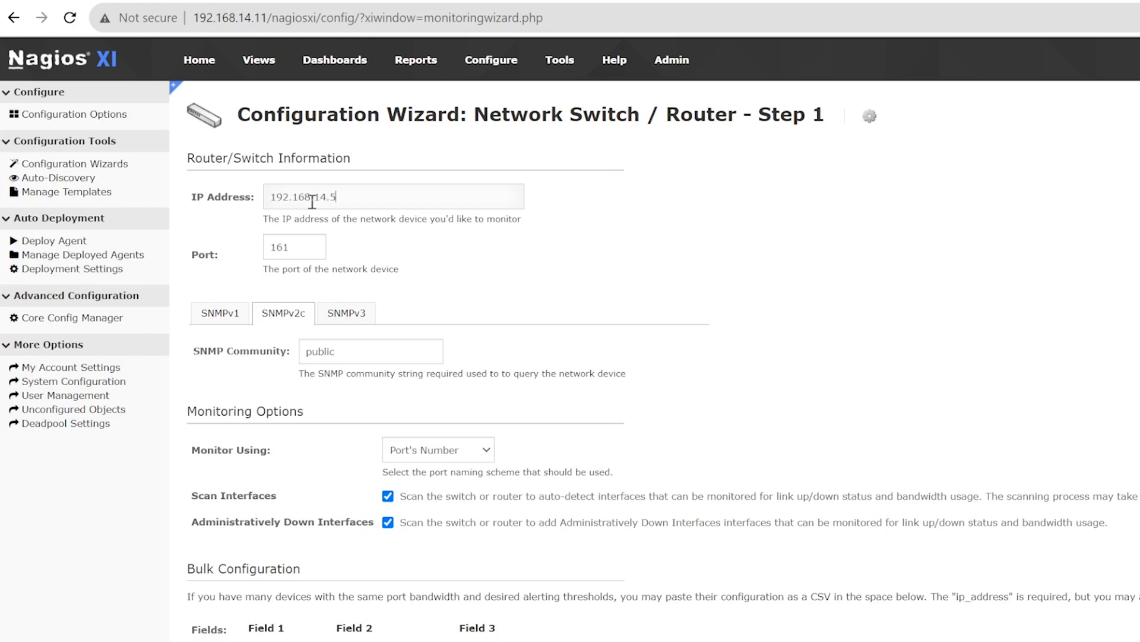
pyautogui.moveTo(203, 334)
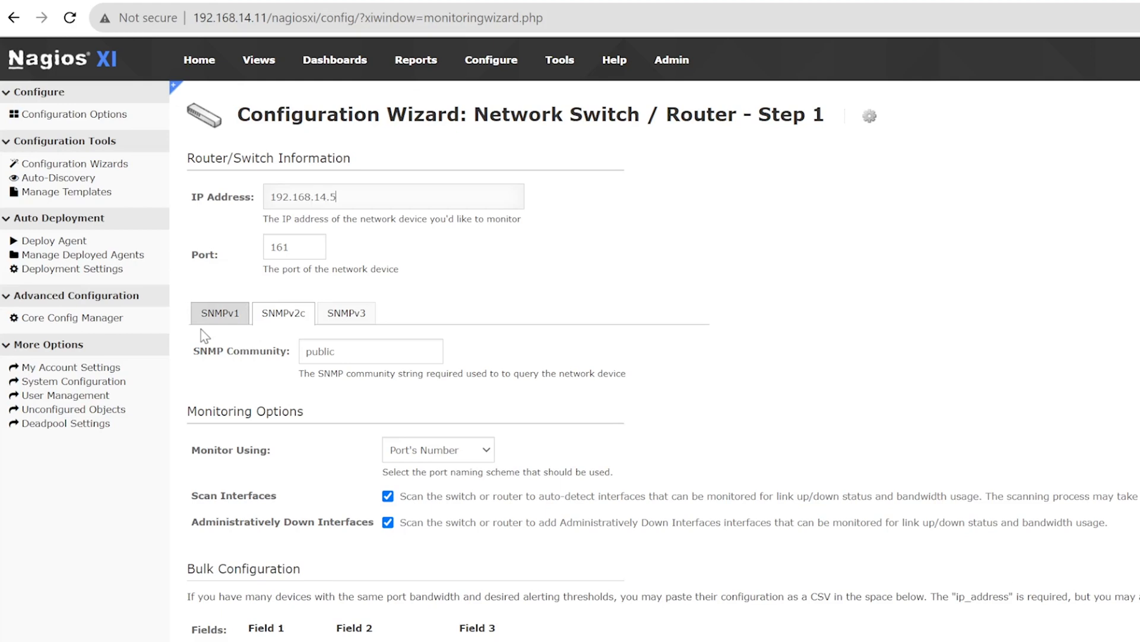
pyautogui.doubleClick(320, 350)
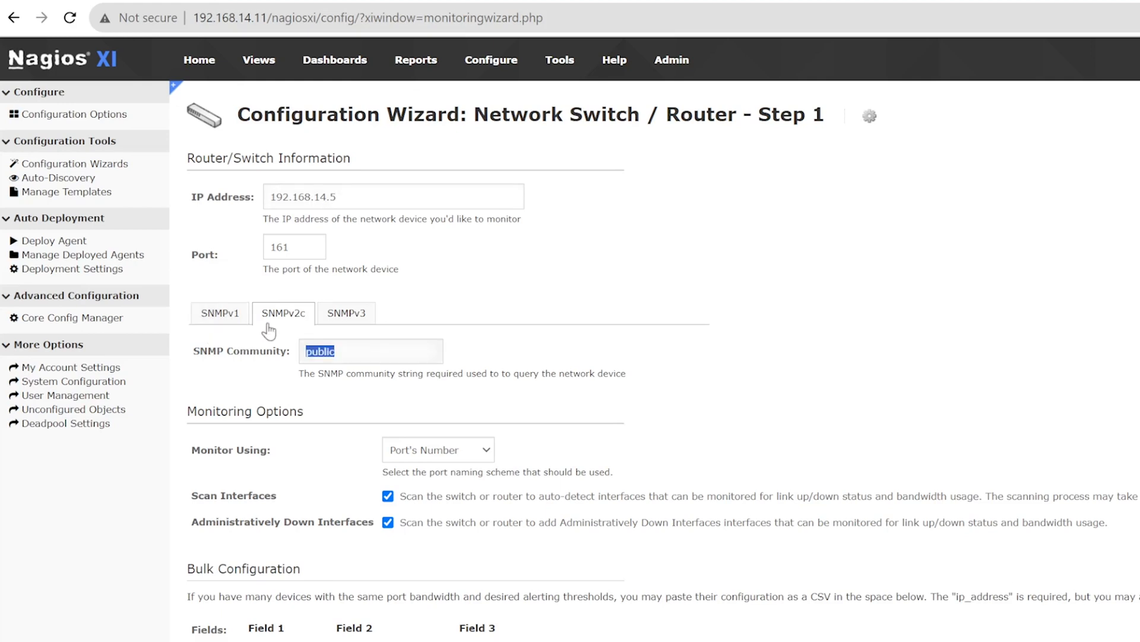
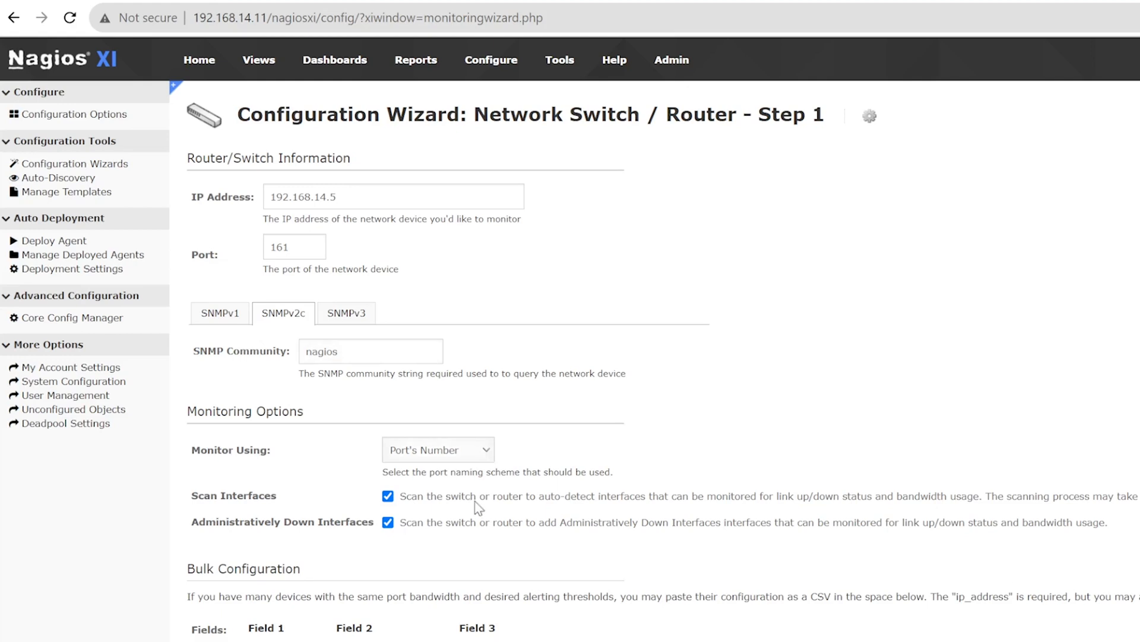
pyautogui.moveTo(489, 452)
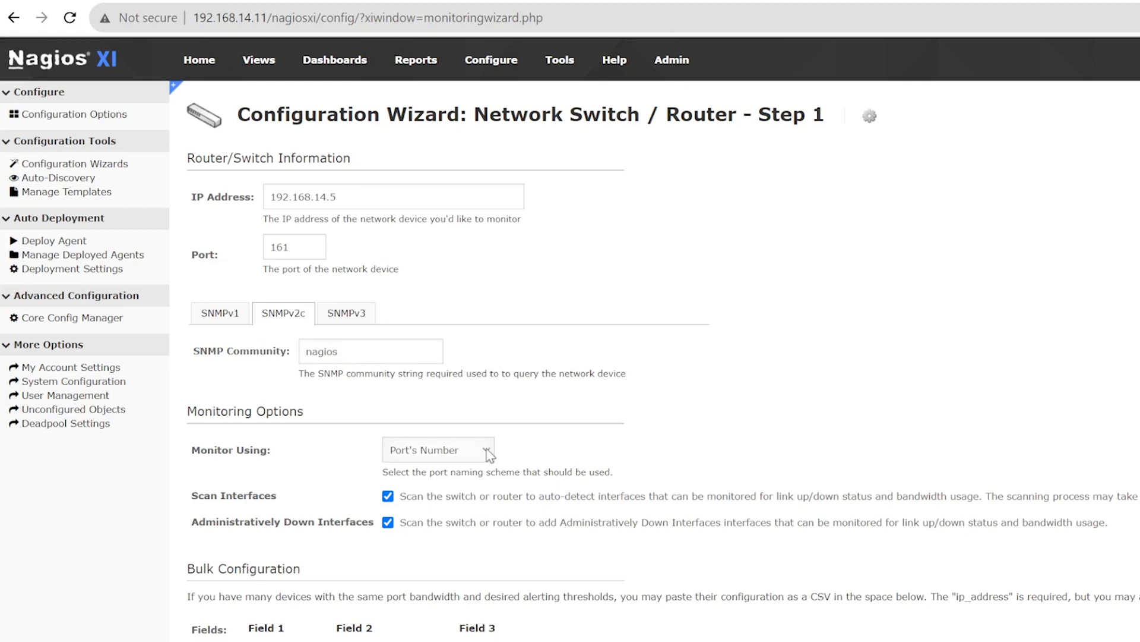
# - Change Default Port Speed from 100 to 1000 Mbps and advance to step 2
pyautogui.scroll(-3)
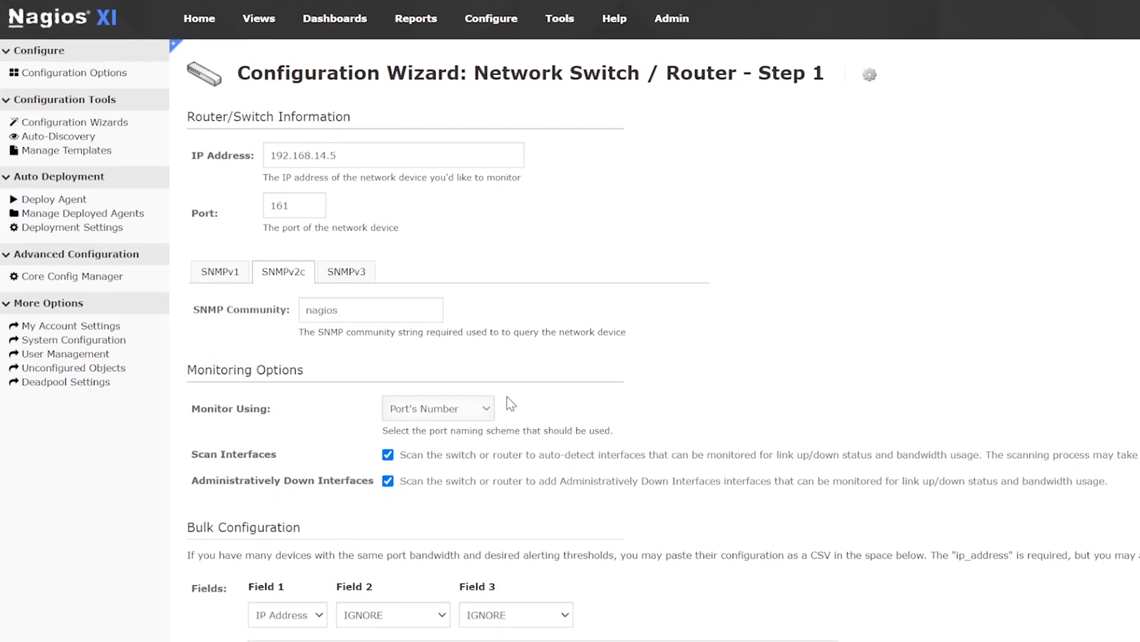
pyautogui.scroll(-3)
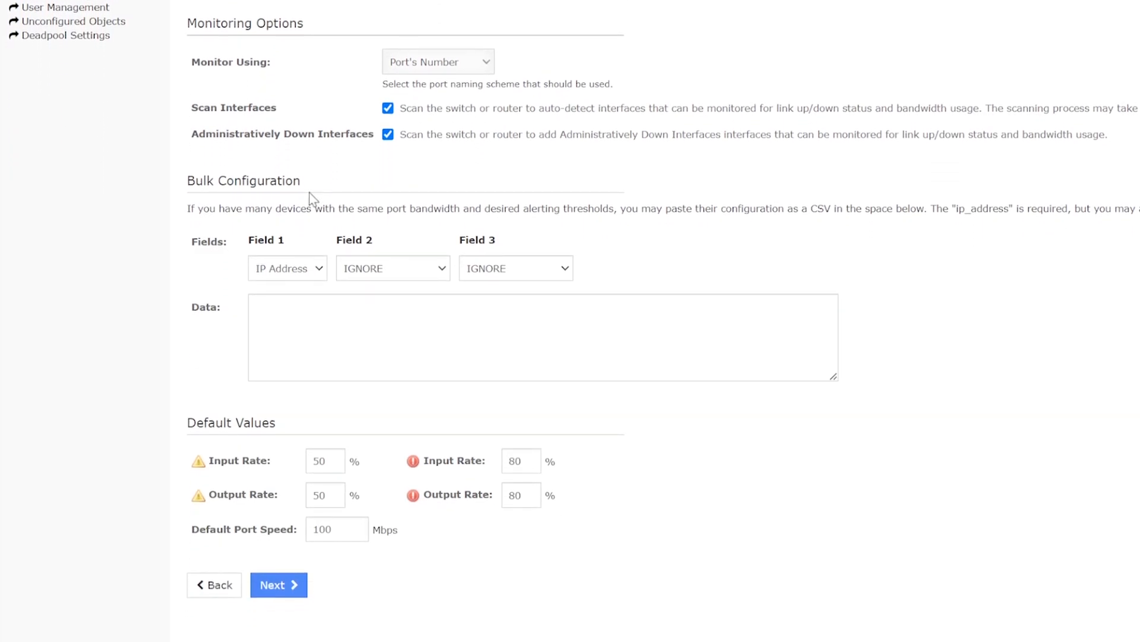
pyautogui.moveTo(236, 332)
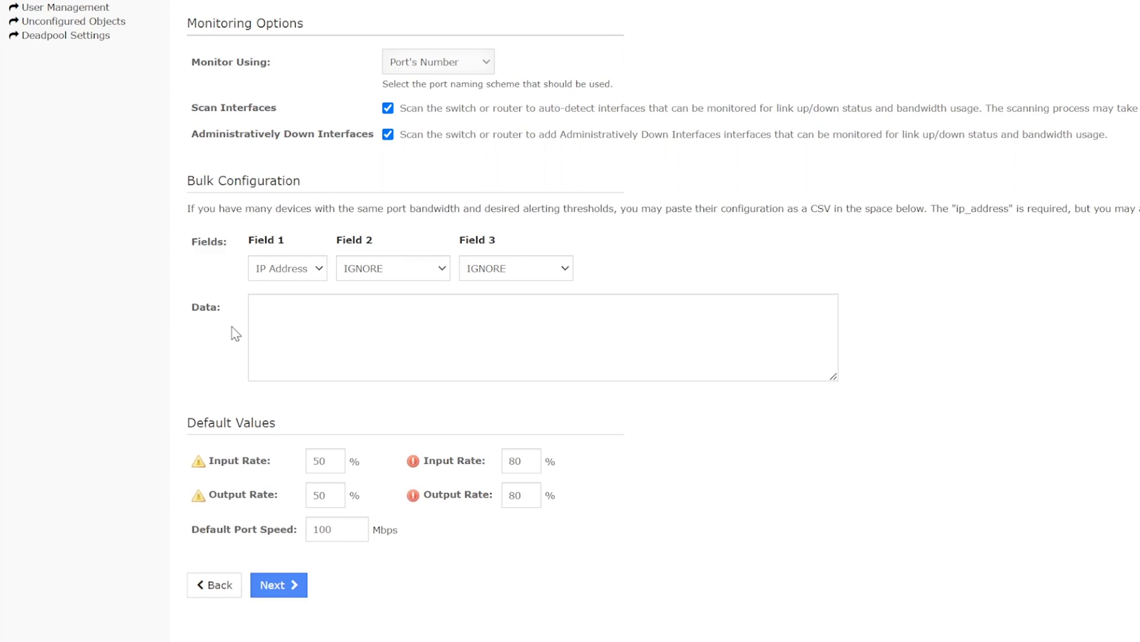
pyautogui.click(580, 354)
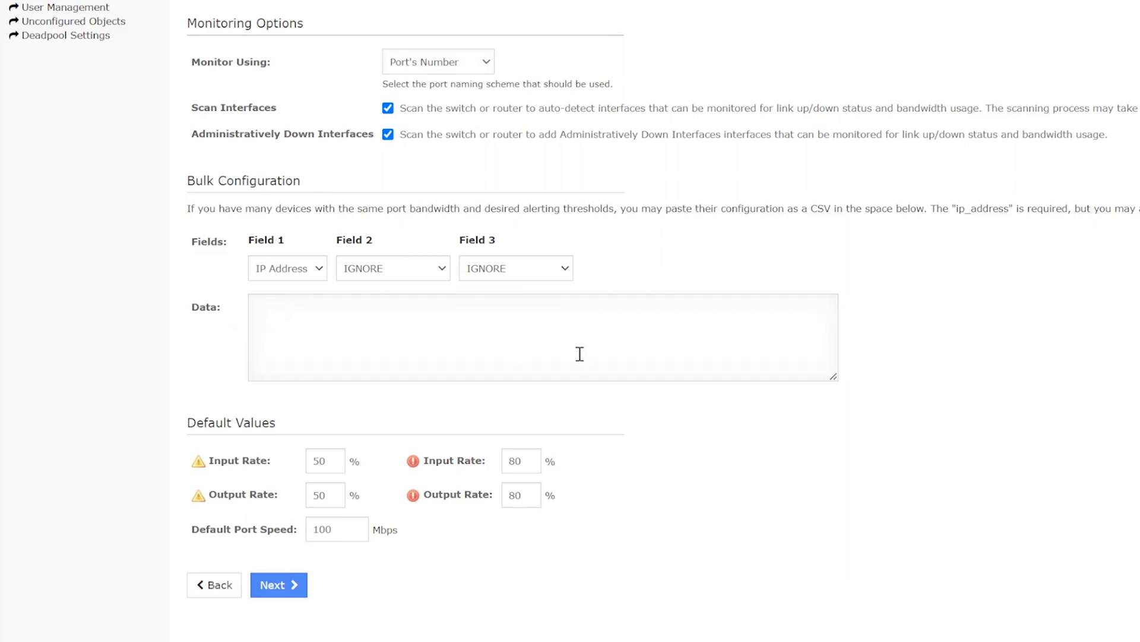
pyautogui.moveTo(430, 339)
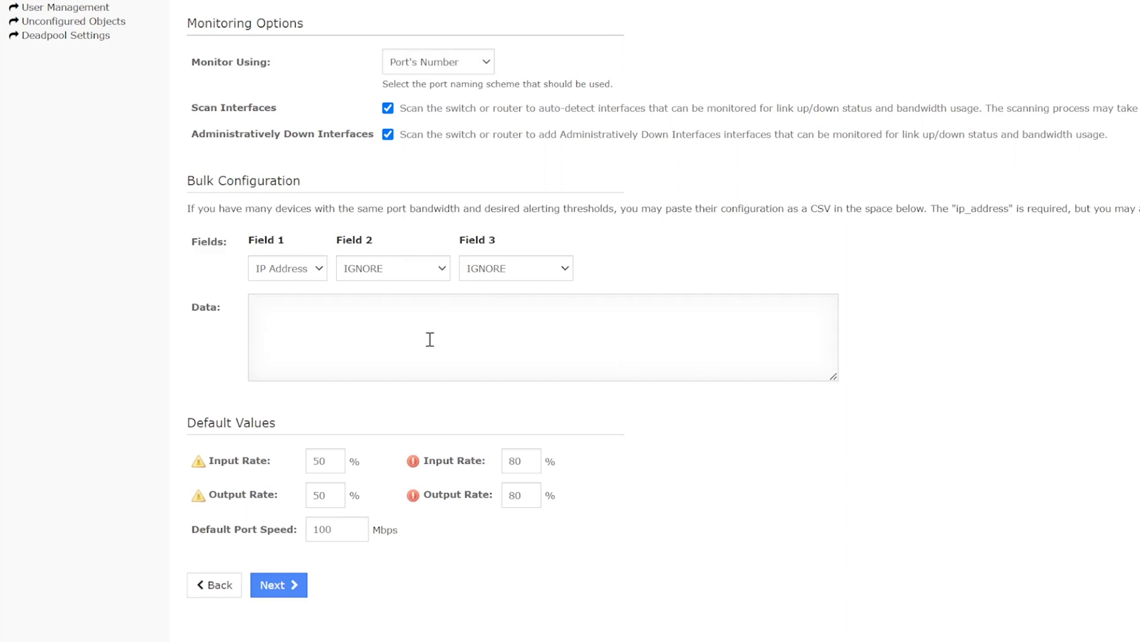
pyautogui.click(430, 340)
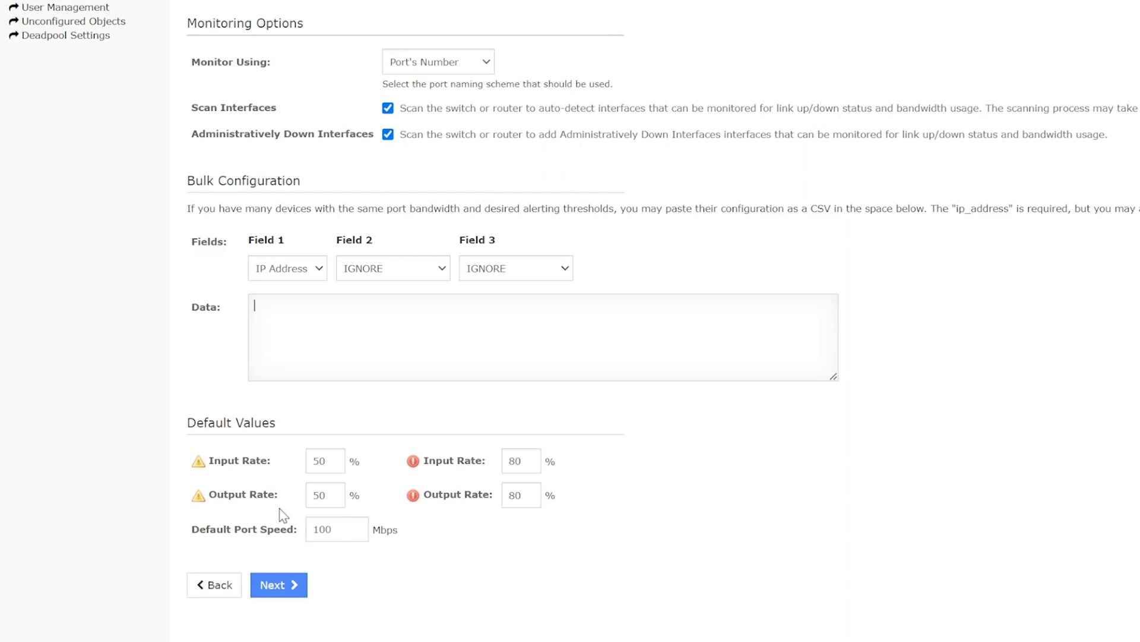
pyautogui.write('1000')
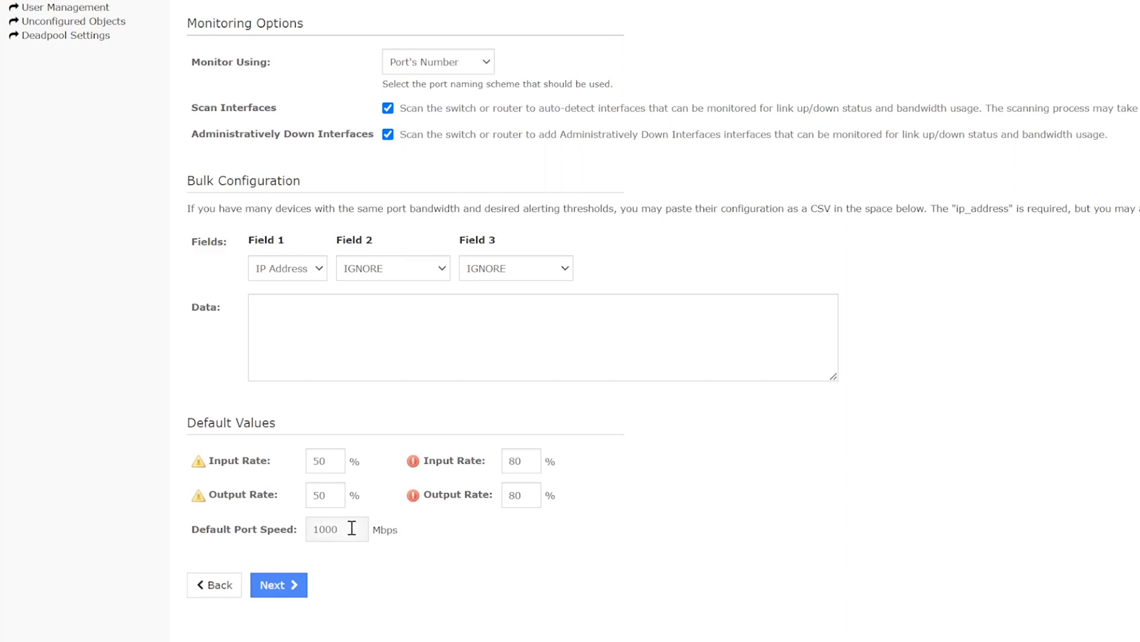
pyautogui.click(278, 585)
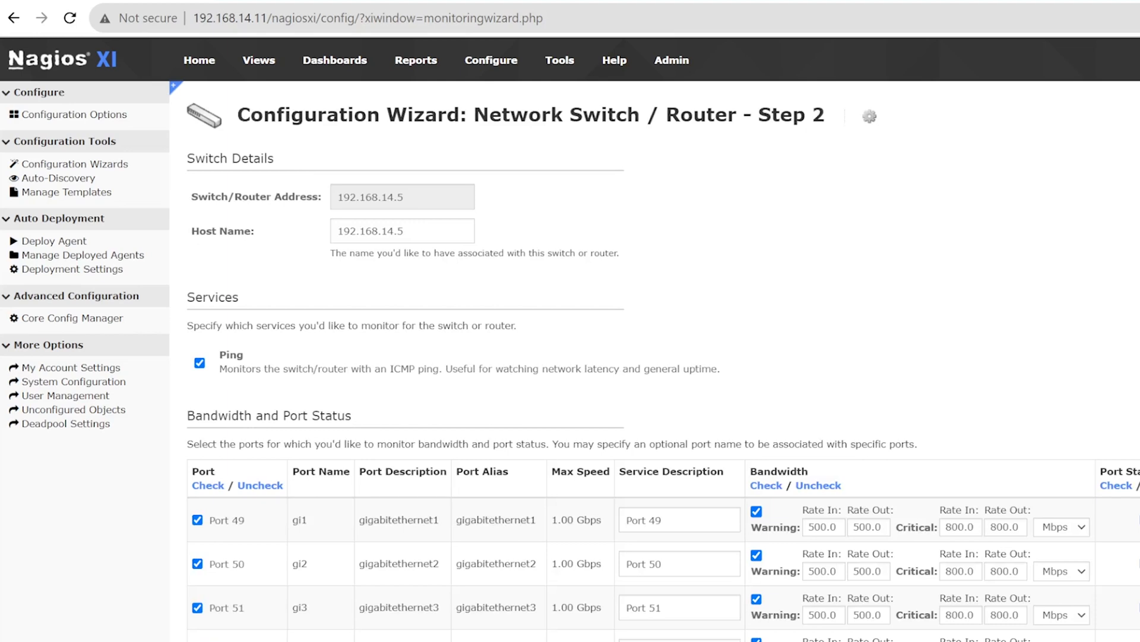
pyautogui.moveTo(510, 273)
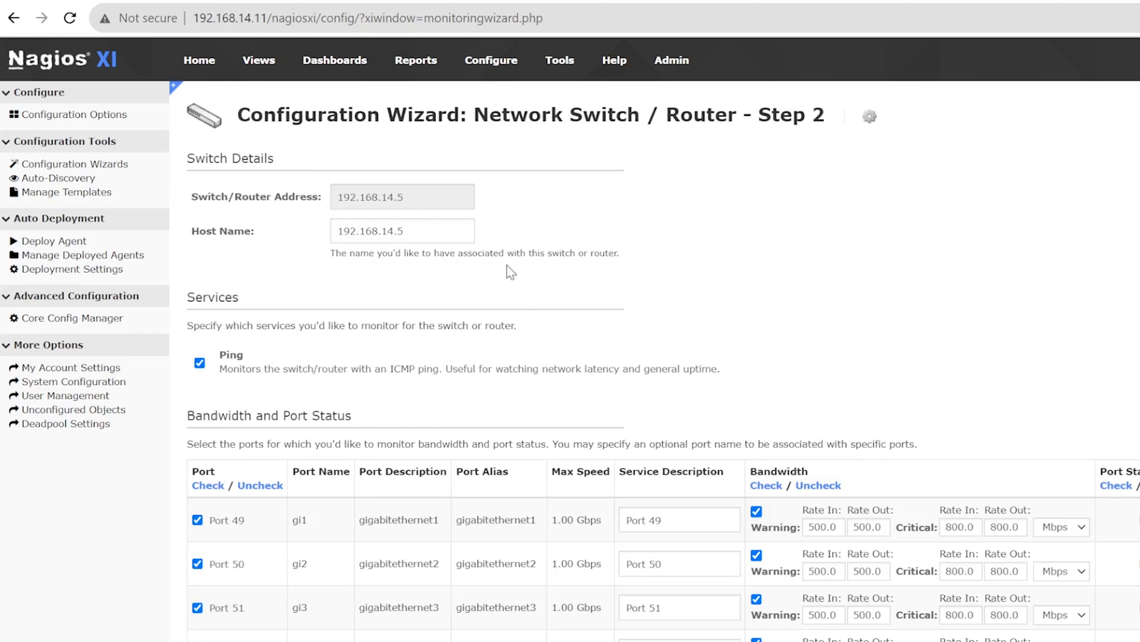
# - Name the host 'Cisco Switch' and review the discovered port list for 192.168.14.5
pyautogui.write('C')
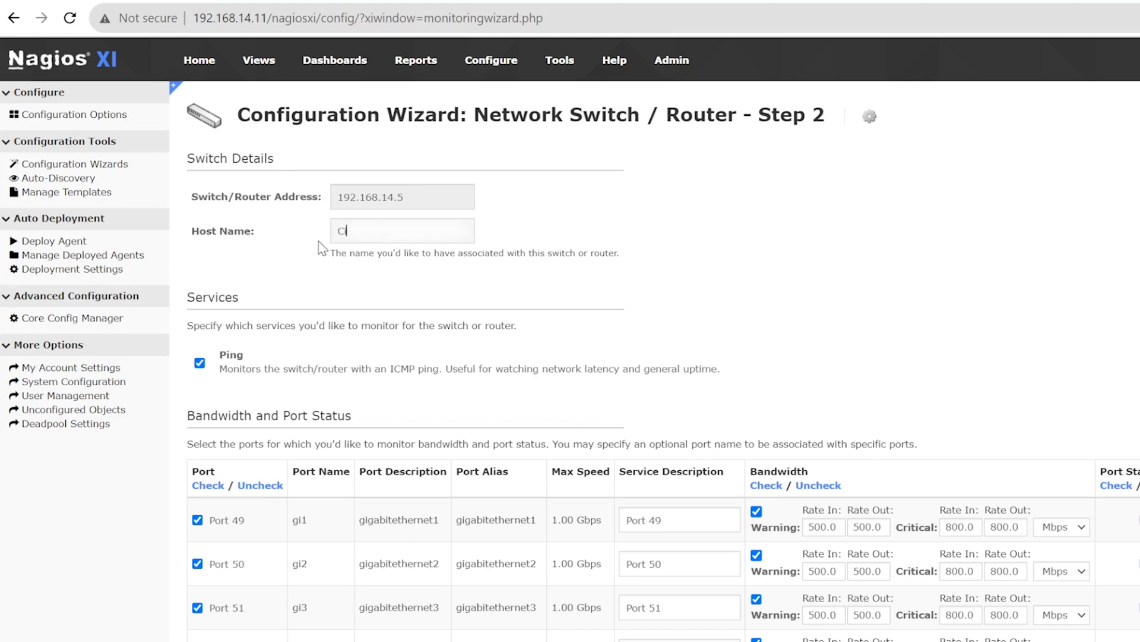
pyautogui.write('isco Switch')
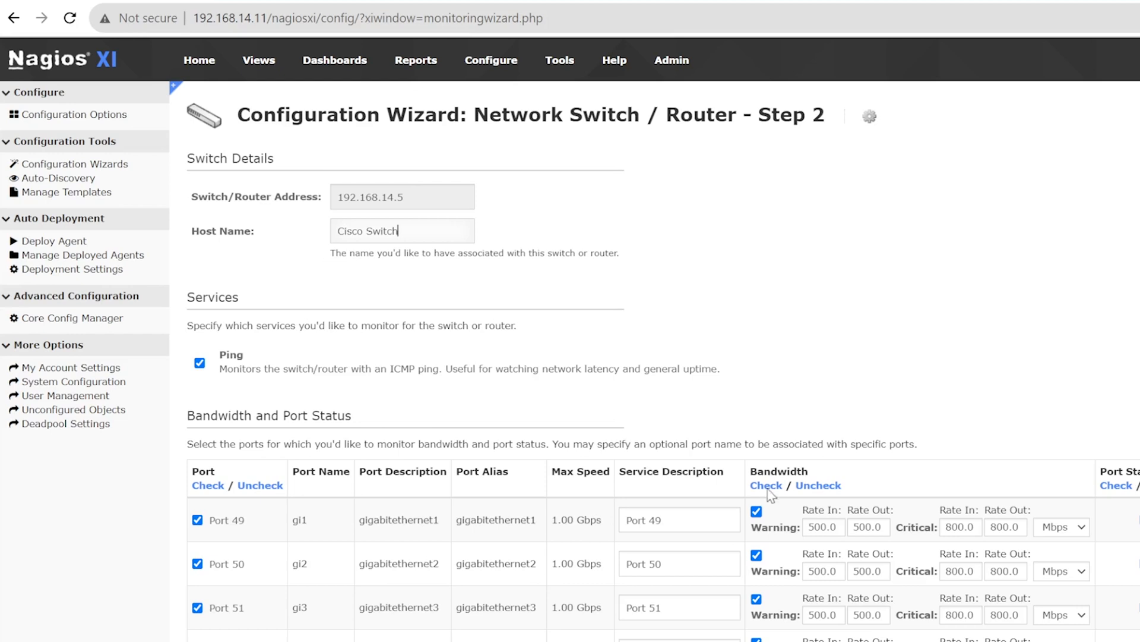
pyautogui.scroll(-3)
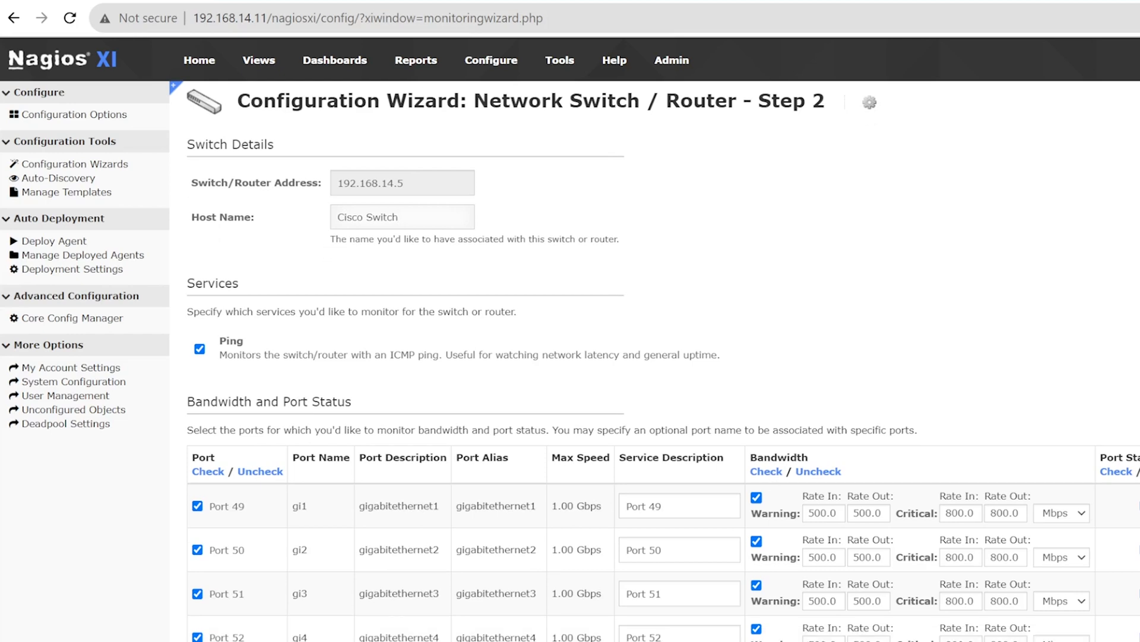
pyautogui.scroll(-3)
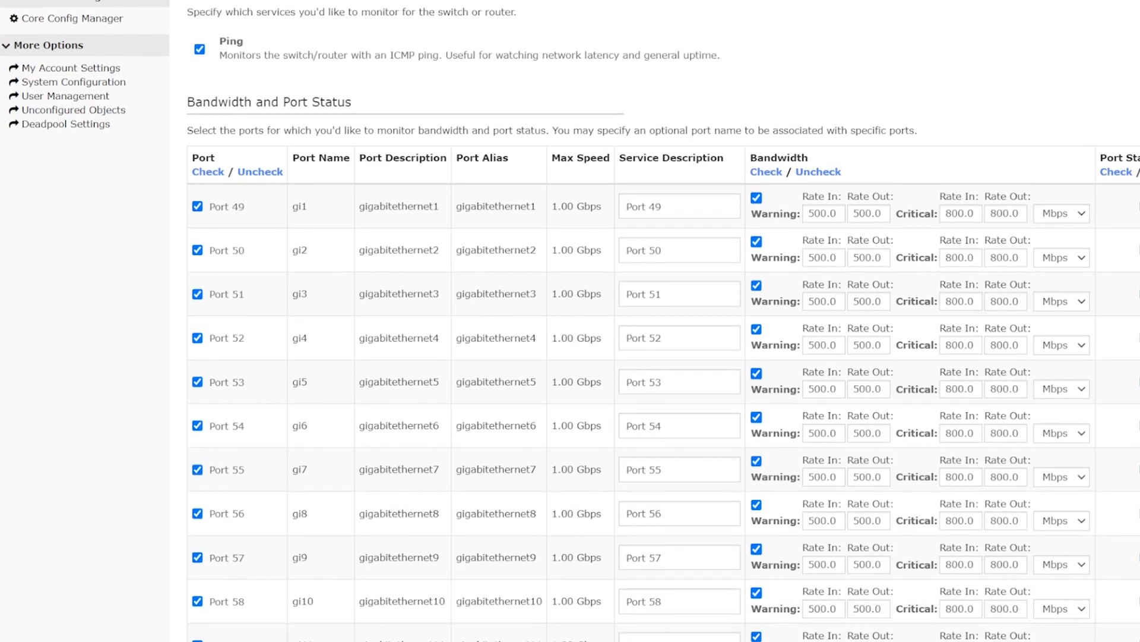
pyautogui.scroll(-3)
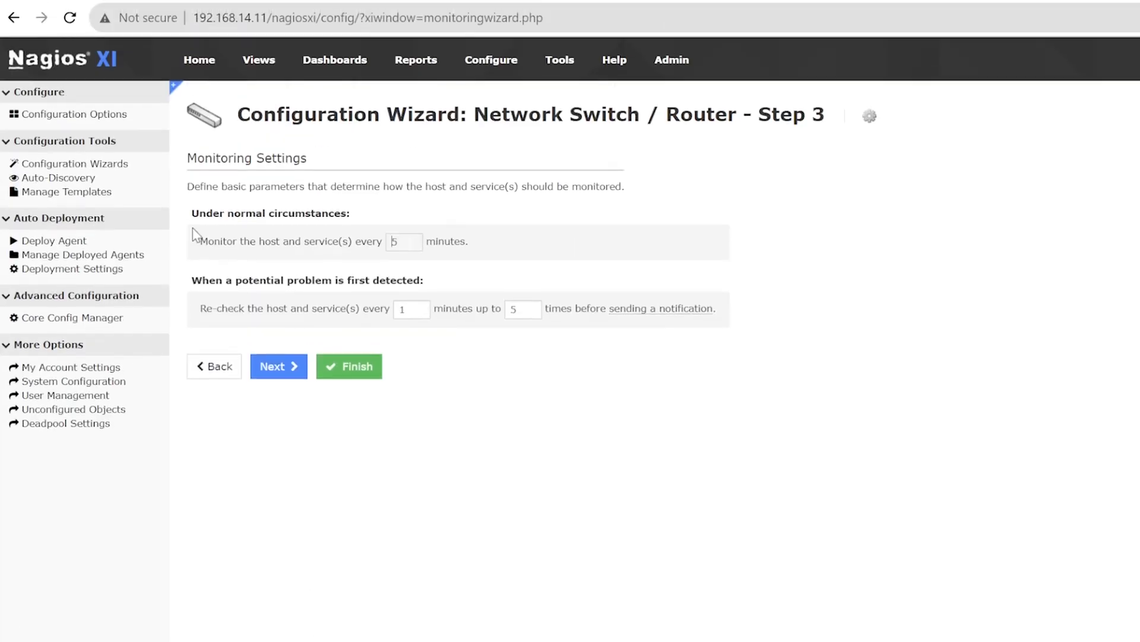
pyautogui.moveTo(294, 245)
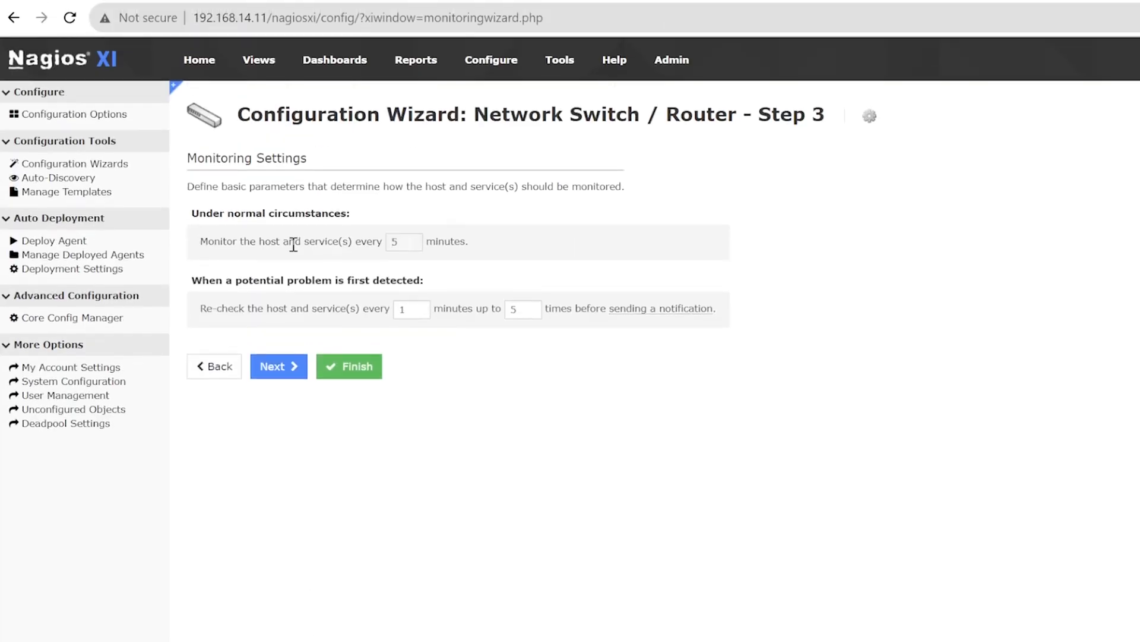
pyautogui.moveTo(482, 250)
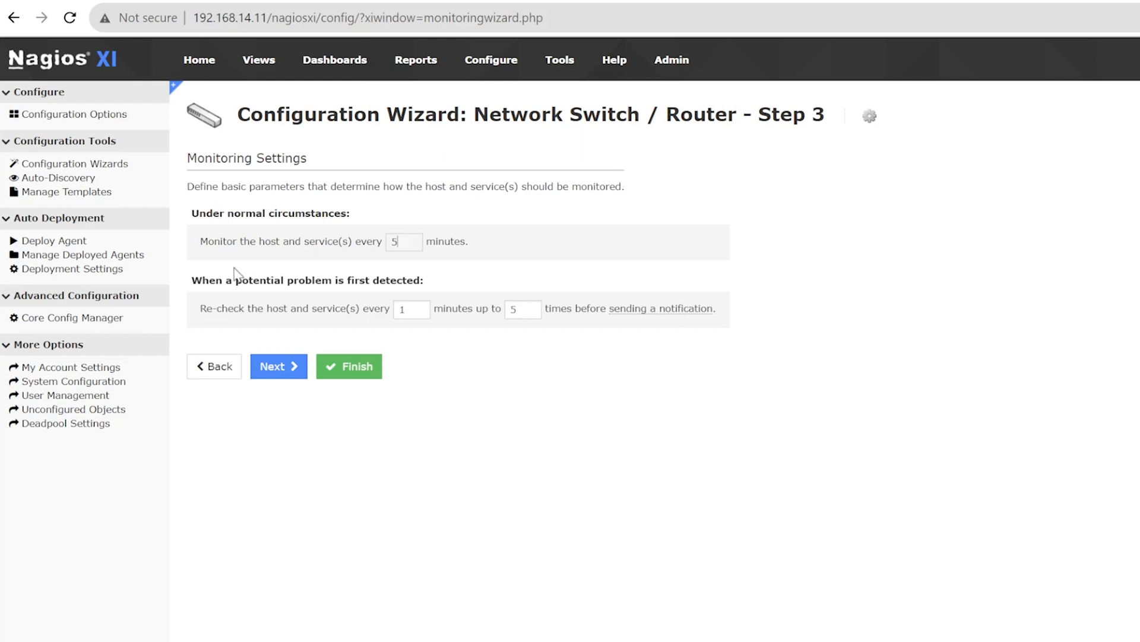
pyautogui.moveTo(414, 293)
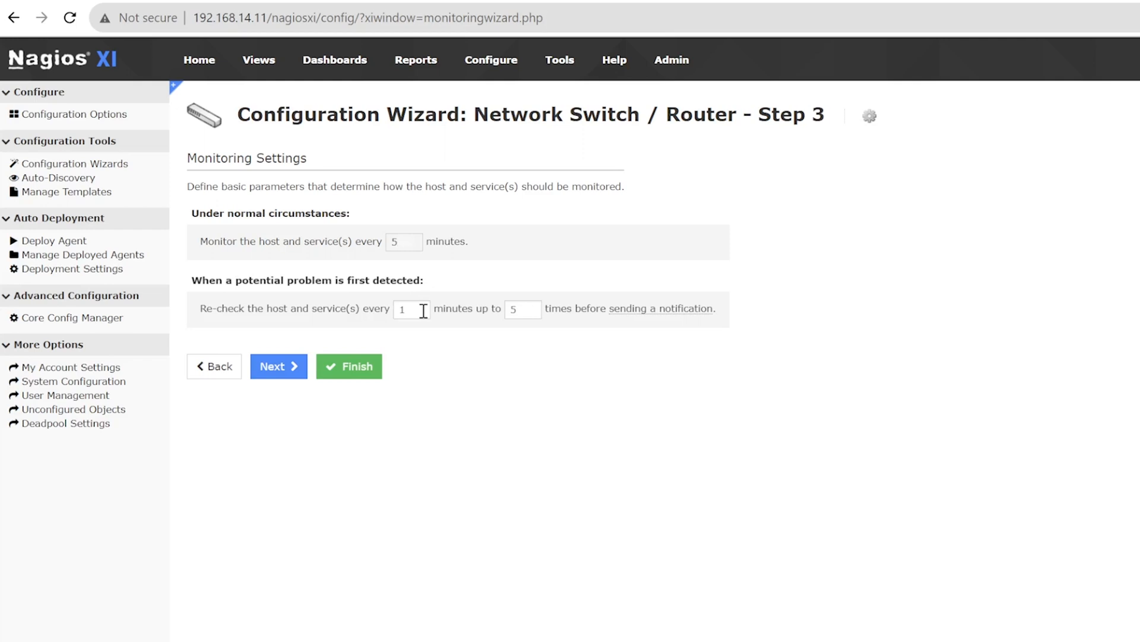
pyautogui.moveTo(513, 330)
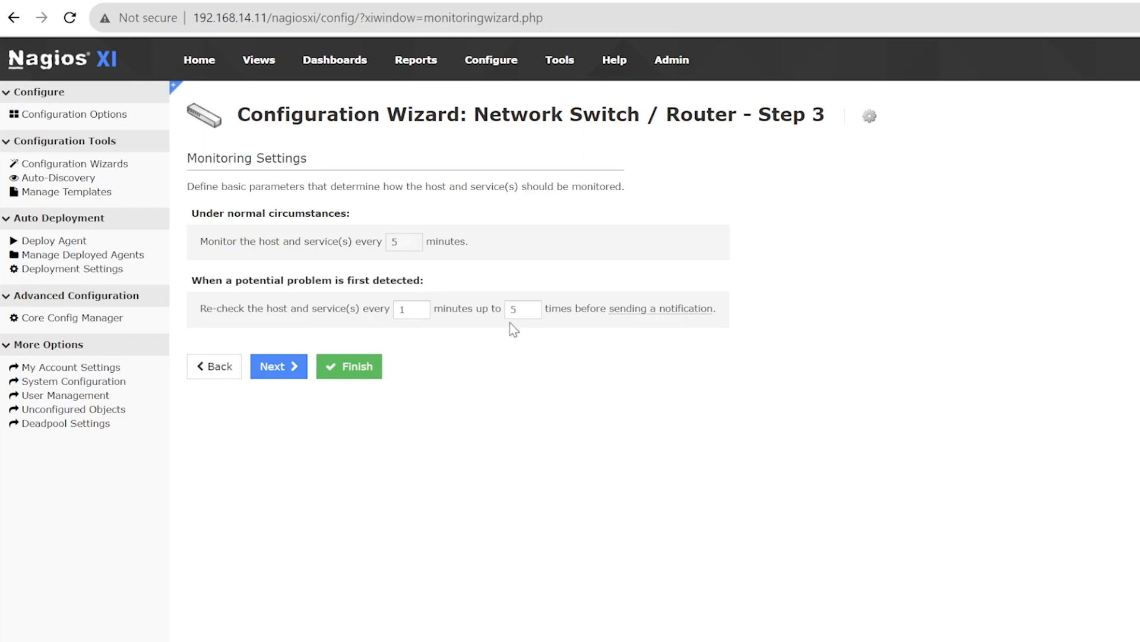
# - Finish the wizard with the default 5-minute check, 1-minute recheck, 5-attempt settings
pyautogui.click(349, 366)
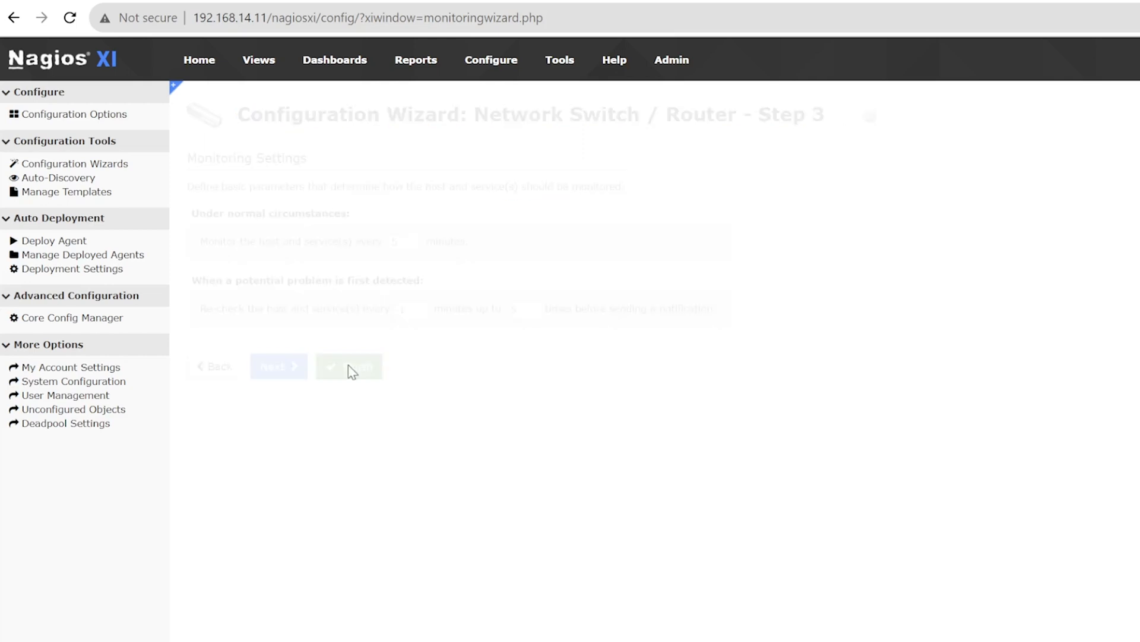
# - View status details for Cisco Switch, listing its 131 monitored services
pyautogui.click(349, 366)
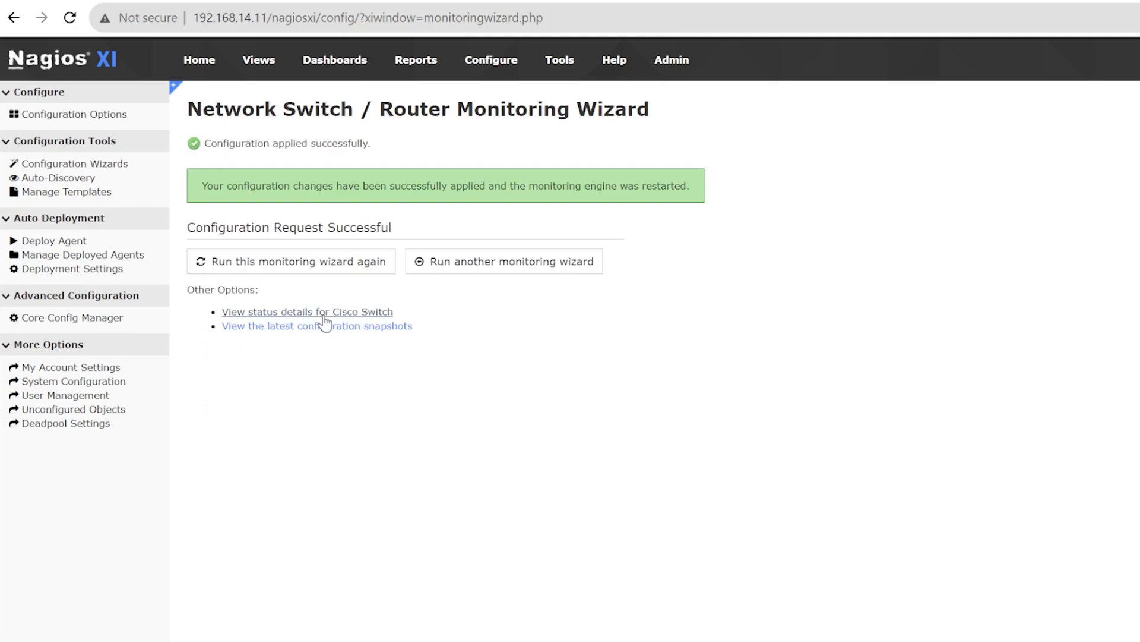
pyautogui.click(306, 312)
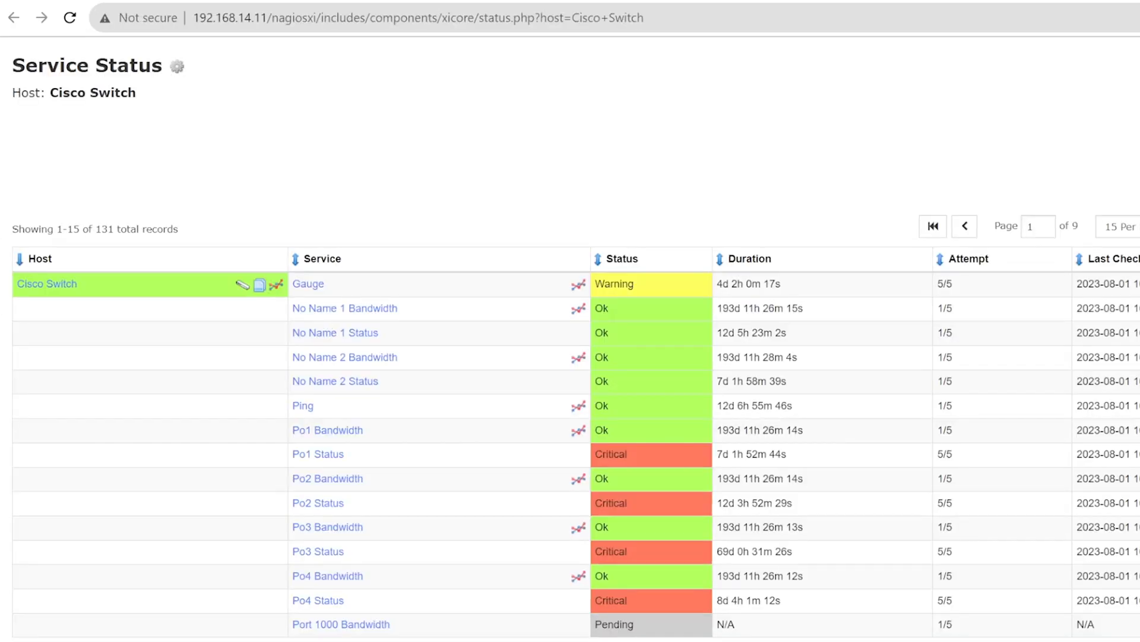